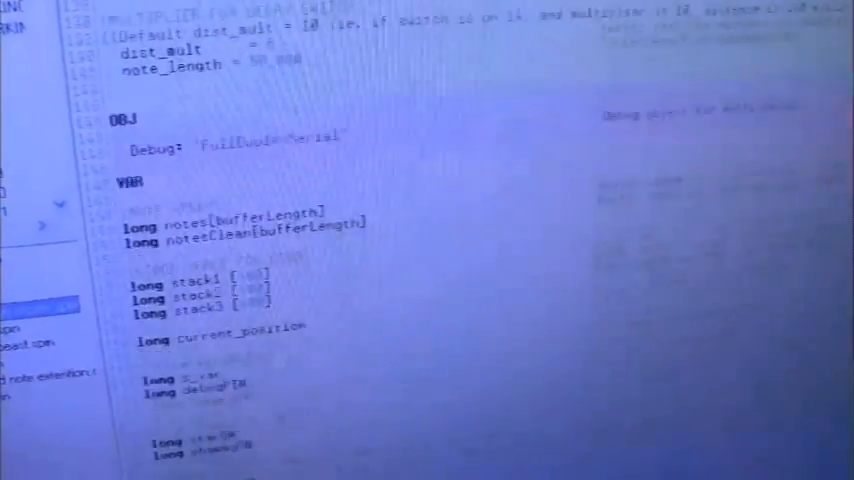
scroll(down, 3)
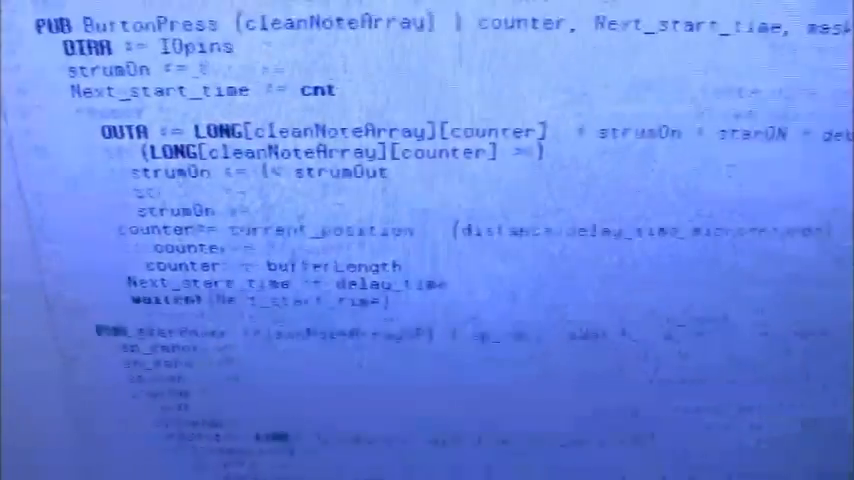